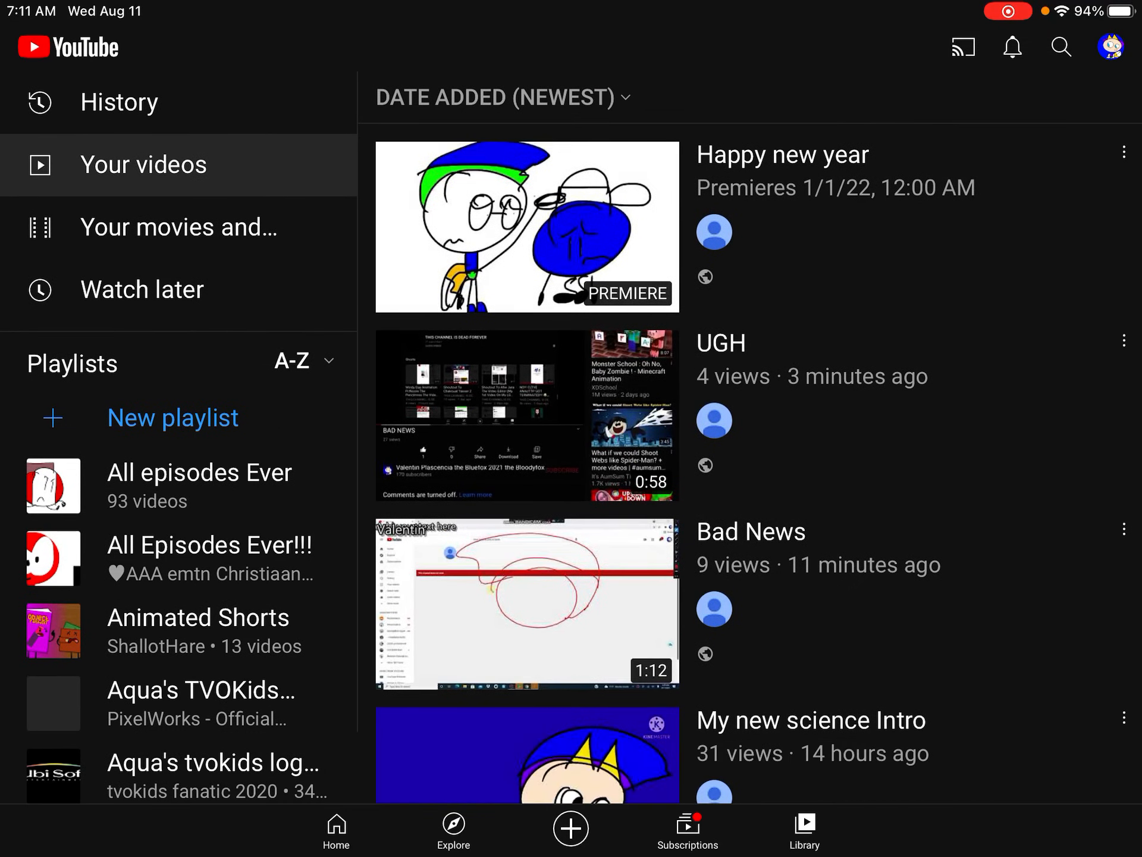
# Play the uploaded UGH video from Library's Your videos list.
pyautogui.click(526, 415)
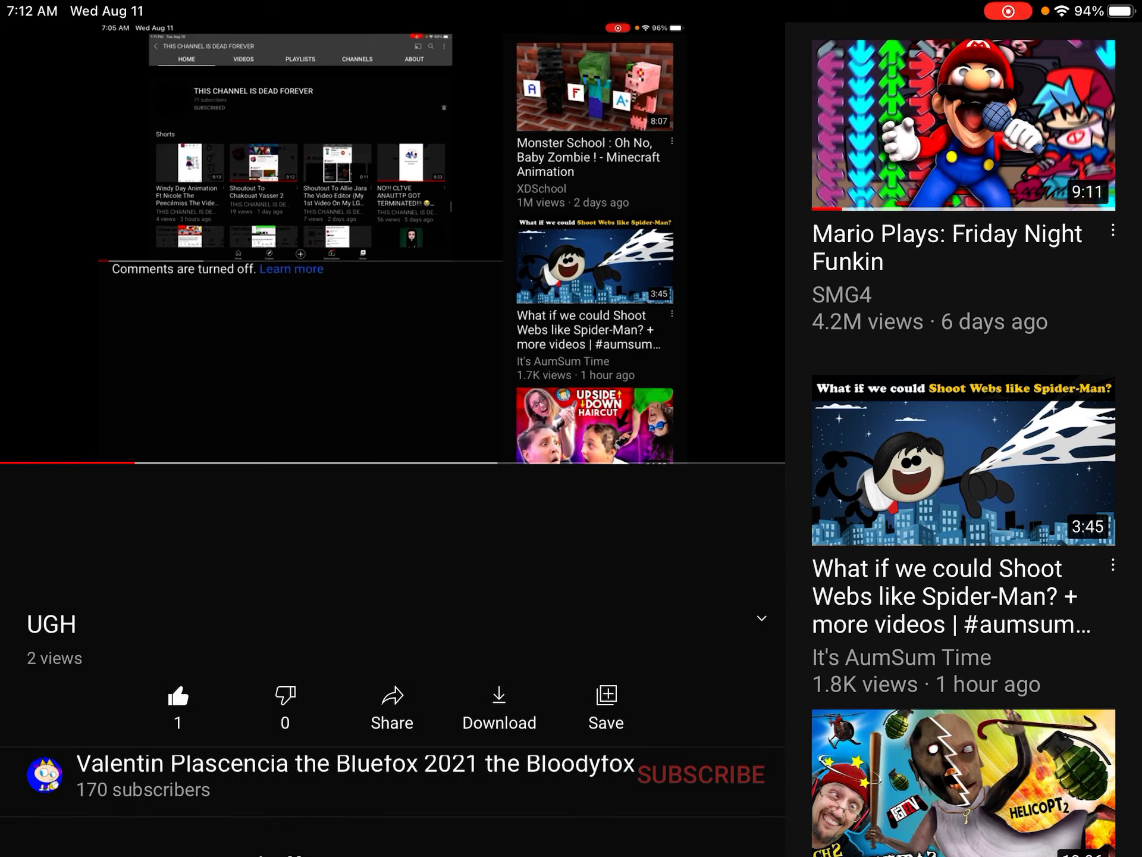
# Leave YouTube for the Home Screen and swipe to the third page to open YouTube Studio.
pyautogui.scroll(-3)
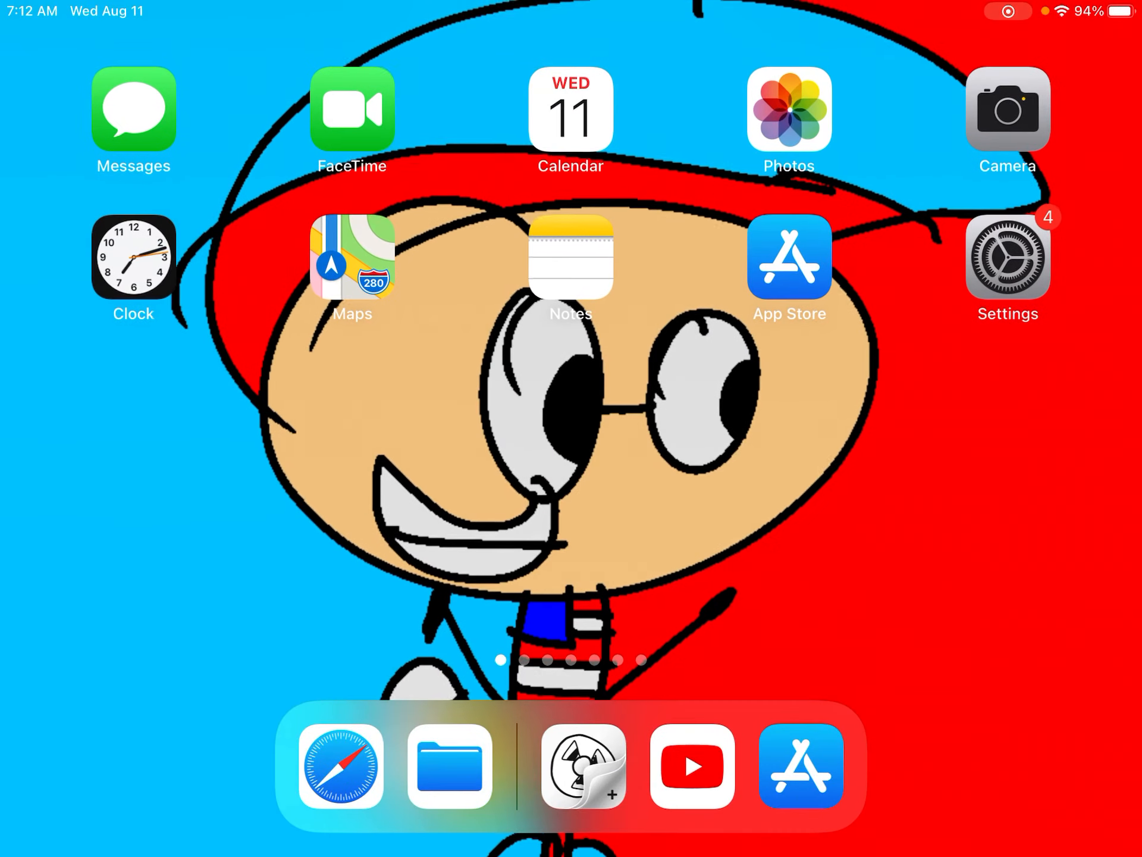
pyautogui.hscroll(-3)
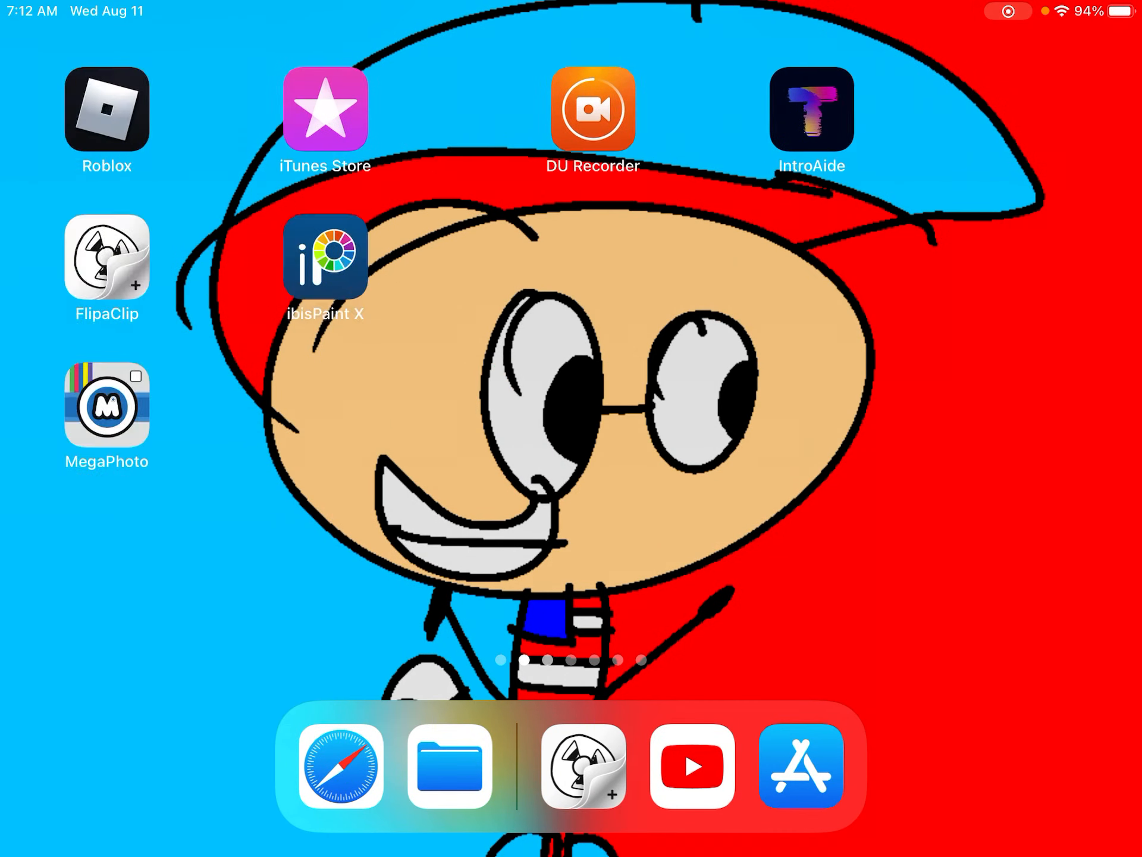
pyautogui.hscroll(-3)
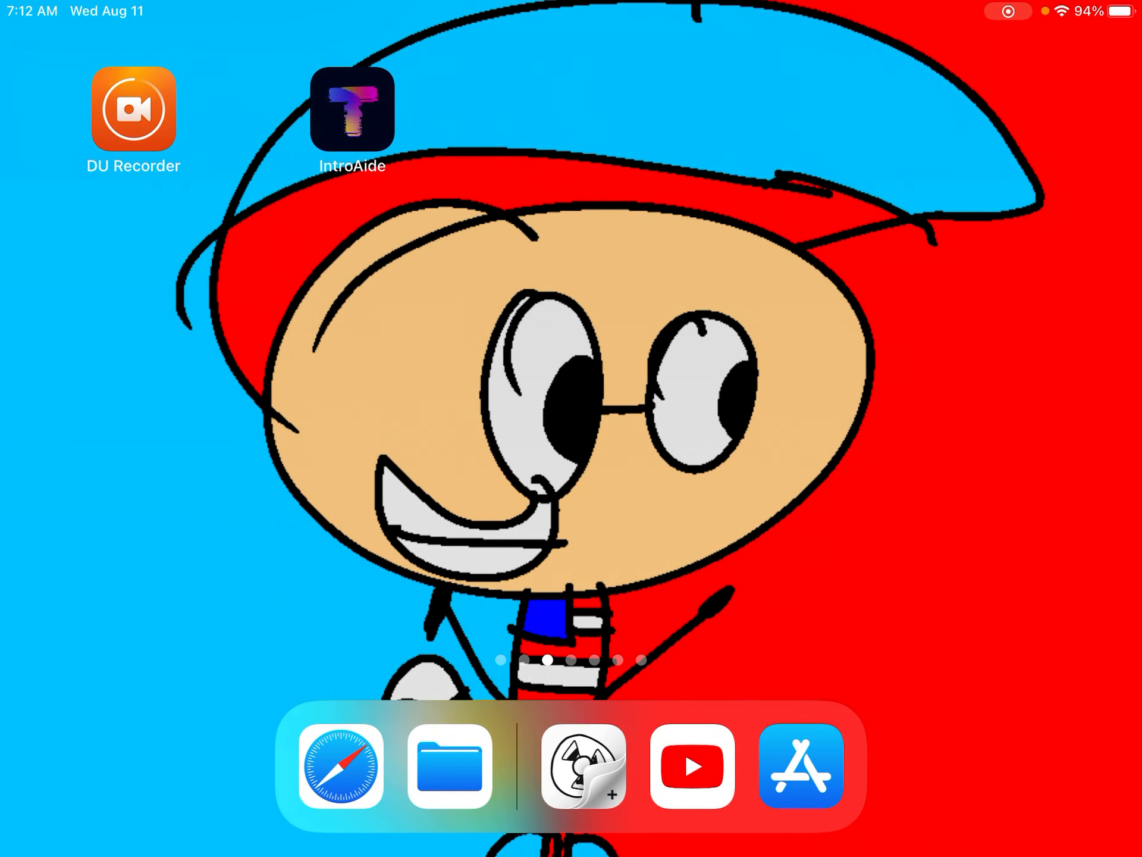
pyautogui.scroll(3)
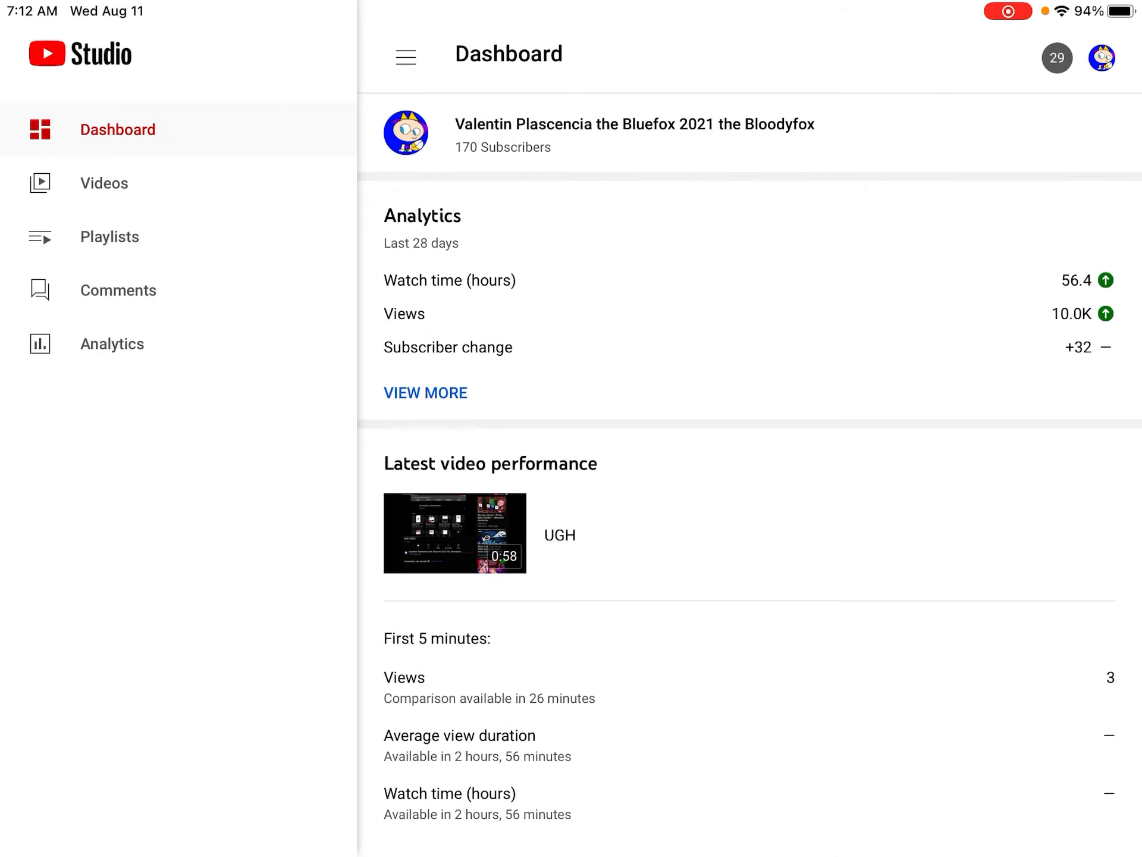
# Open UGH from the Videos list, keep Allow comments on, and save the edits.
pyautogui.click(104, 182)
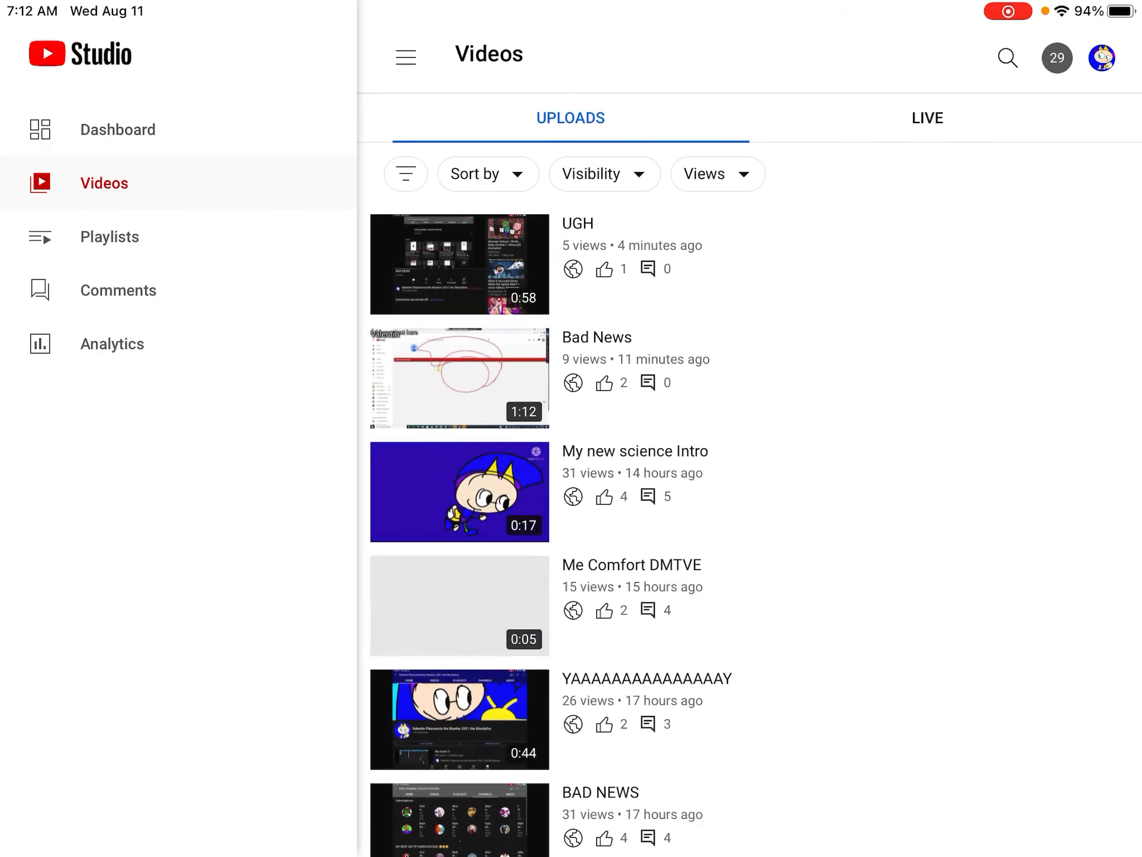
pyautogui.click(459, 263)
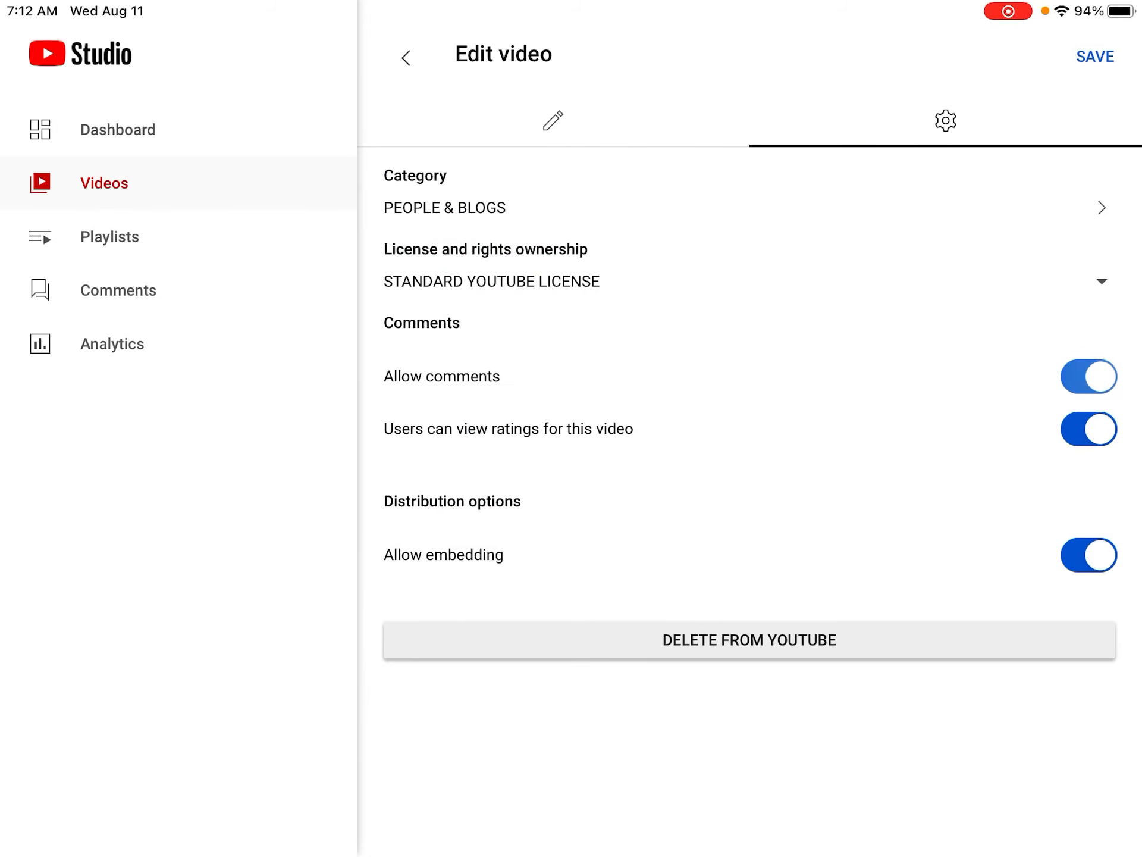
pyautogui.click(1093, 56)
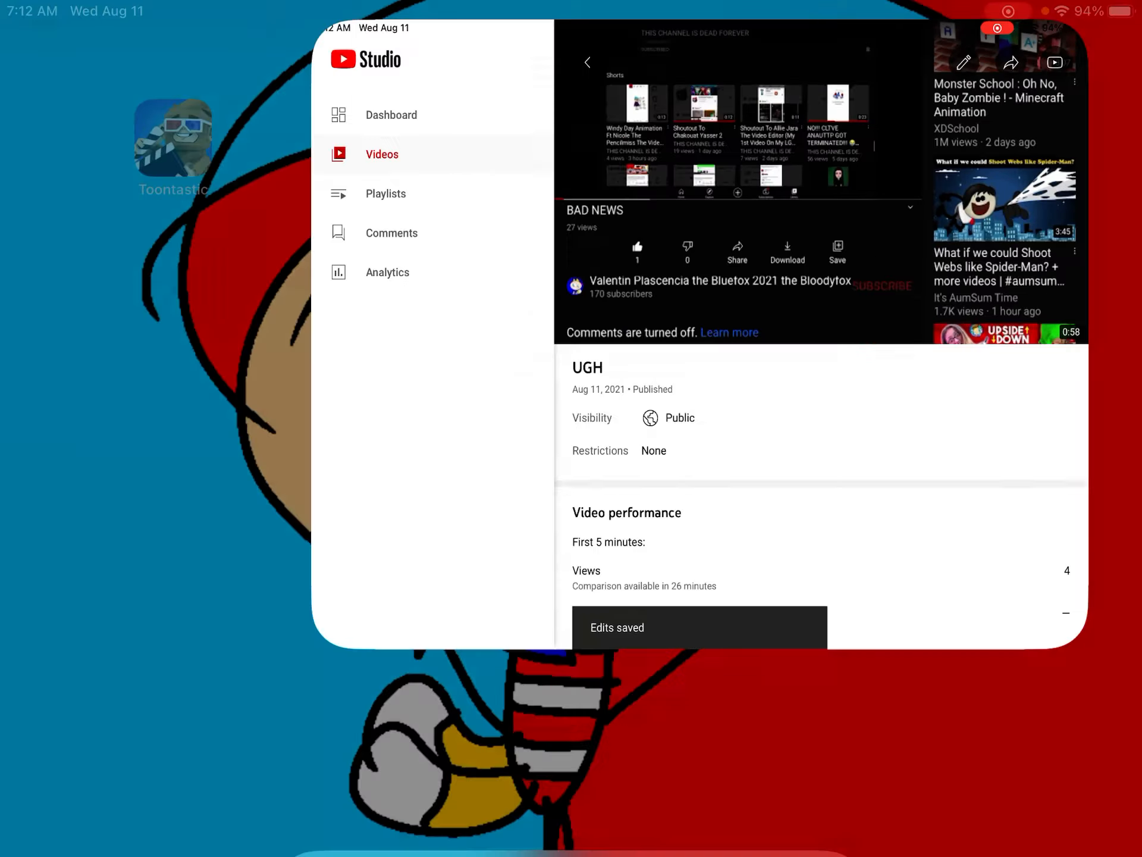